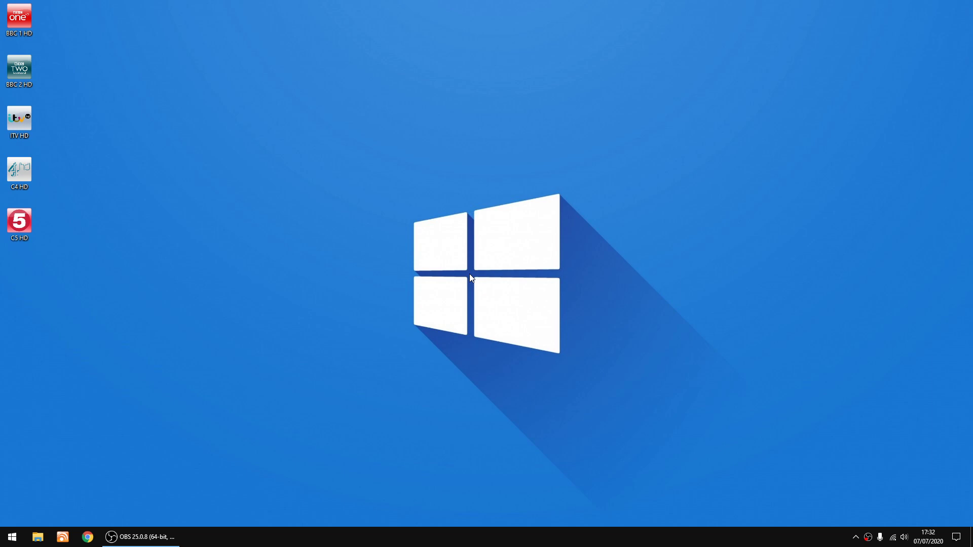
Select the BBC 1 HD shortcut among the desktop TV channel shortcuts
left_click(18, 18)
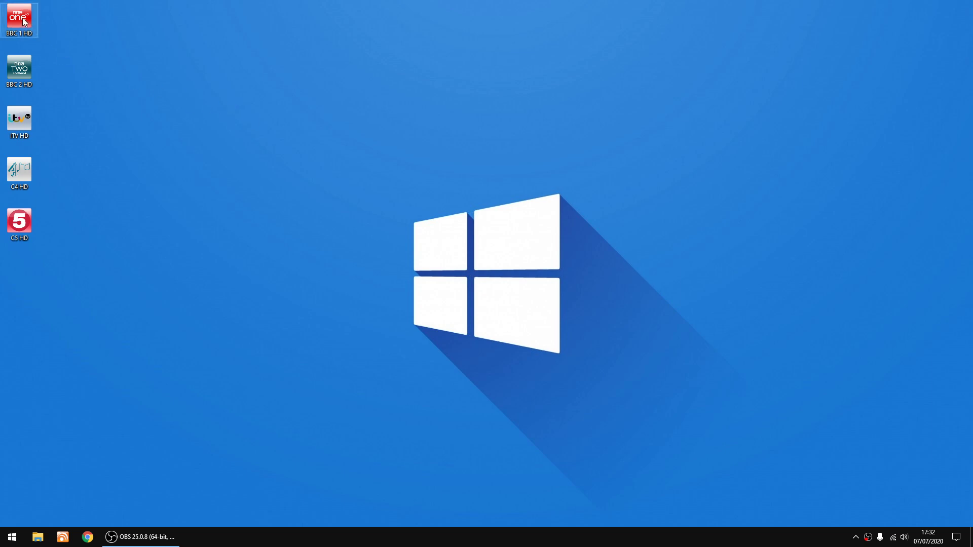
Launch the BBC 1 HD shortcut's live stream in Media Player Classic
double_click(19, 16)
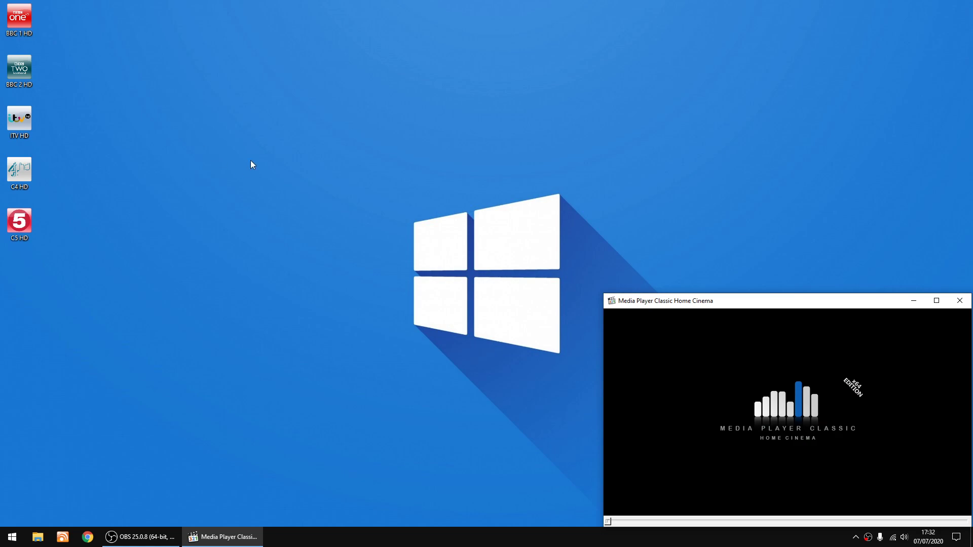
mouse_move(243, 160)
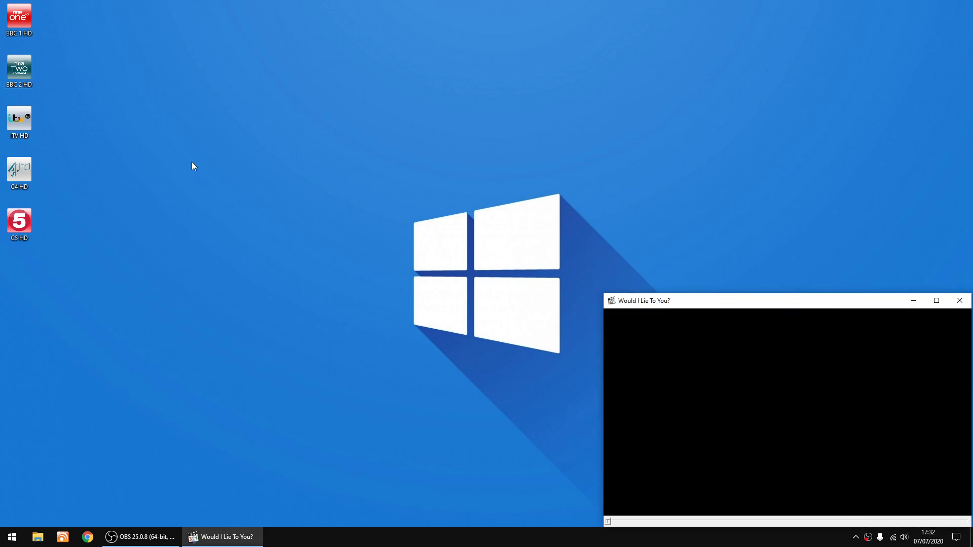
mouse_move(211, 177)
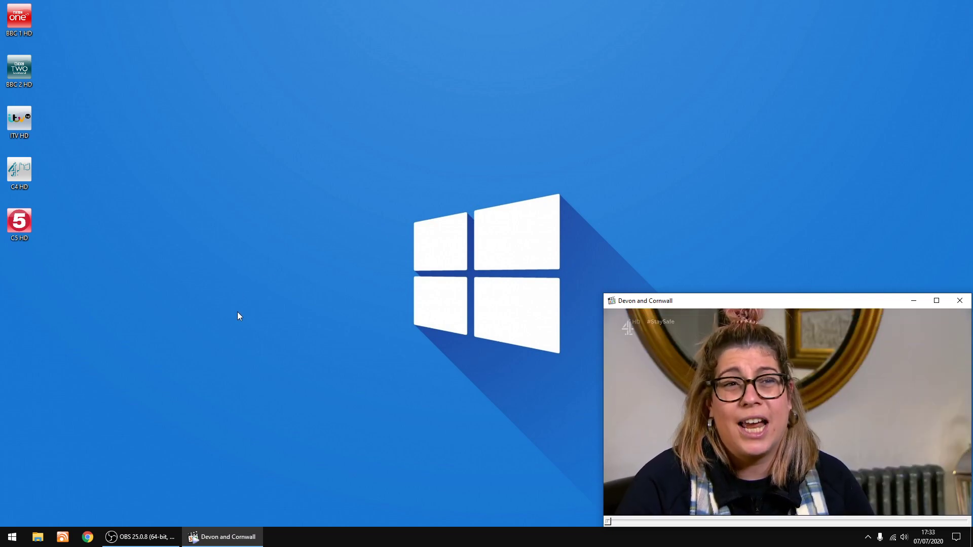
Close the Channel 4 stream's Media Player Classic window, returning to the desktop
left_click(19, 224)
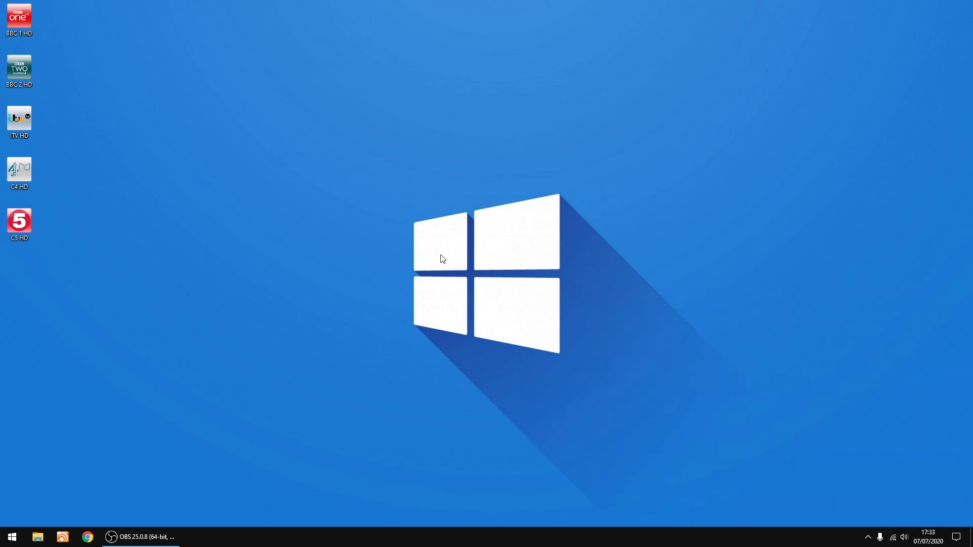
mouse_move(470, 276)
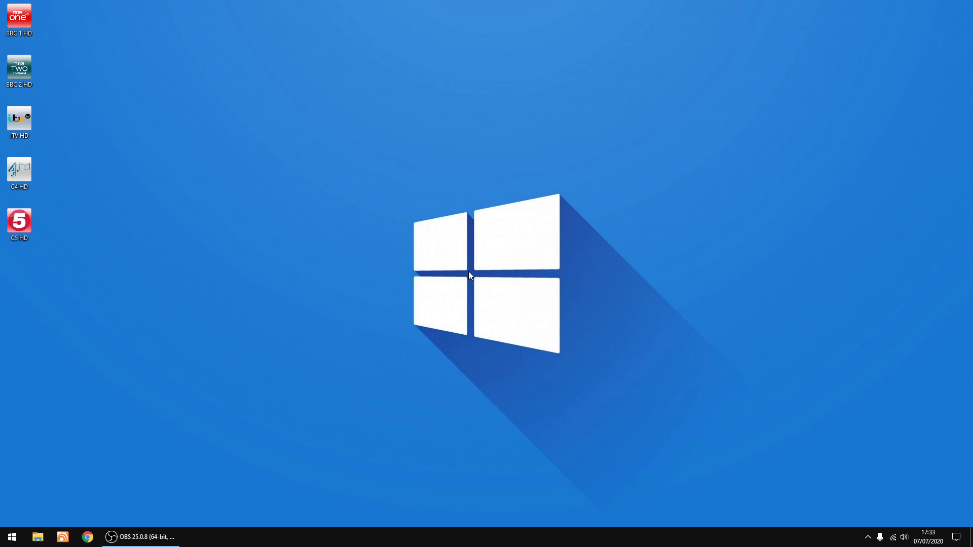